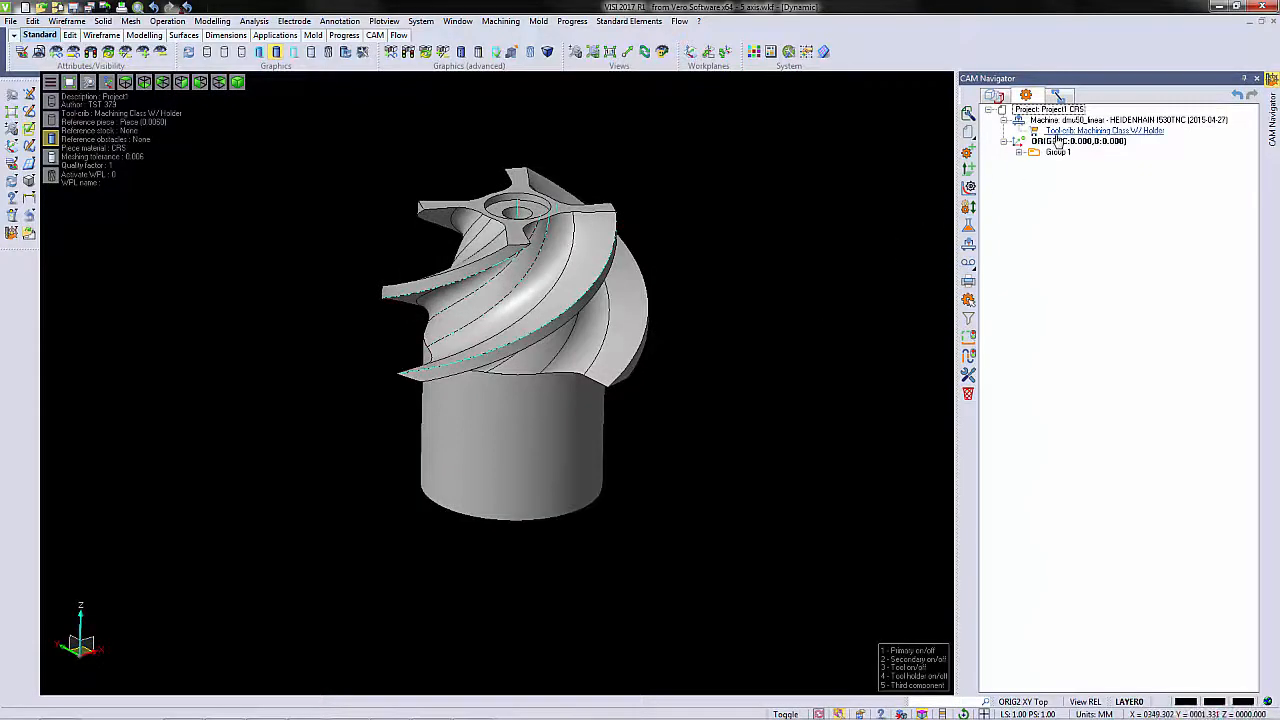
Step: Add a swarf operation from the 5 axis Impeller templates under the CAM Navigator group
{"action": "left_click", "coordinate": [1102, 172]}
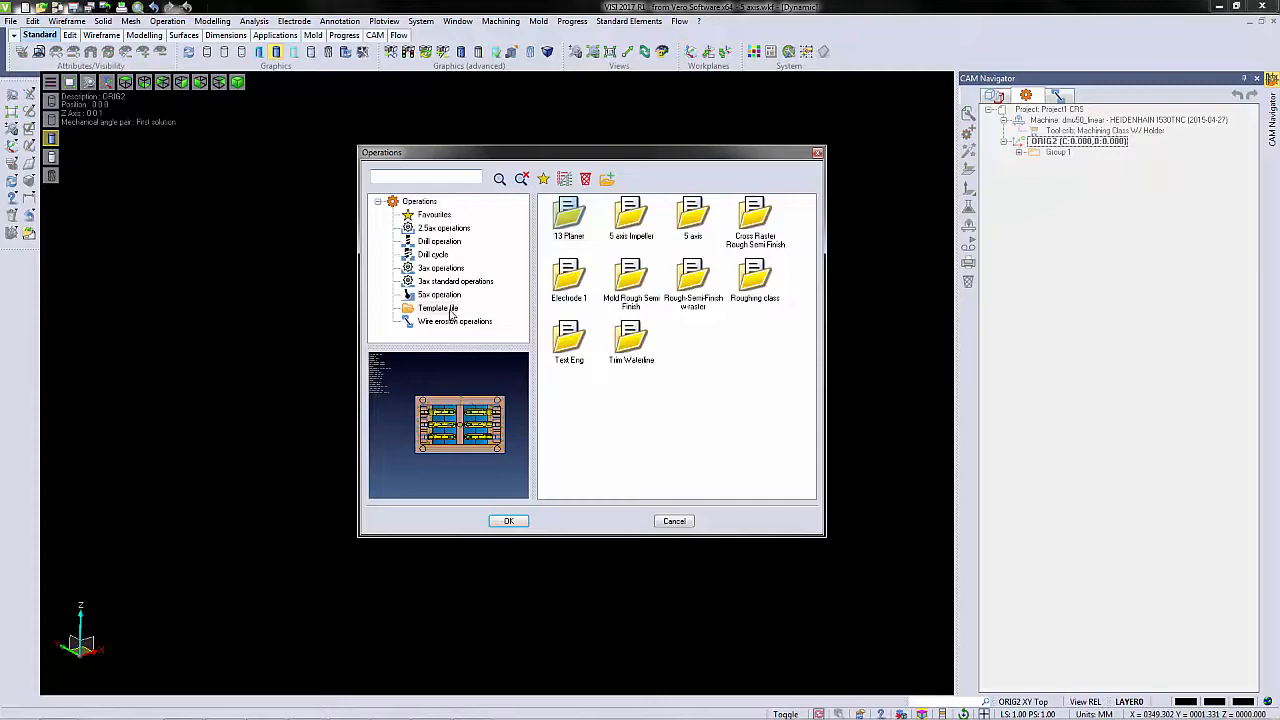
{"action": "left_click", "coordinate": [632, 216]}
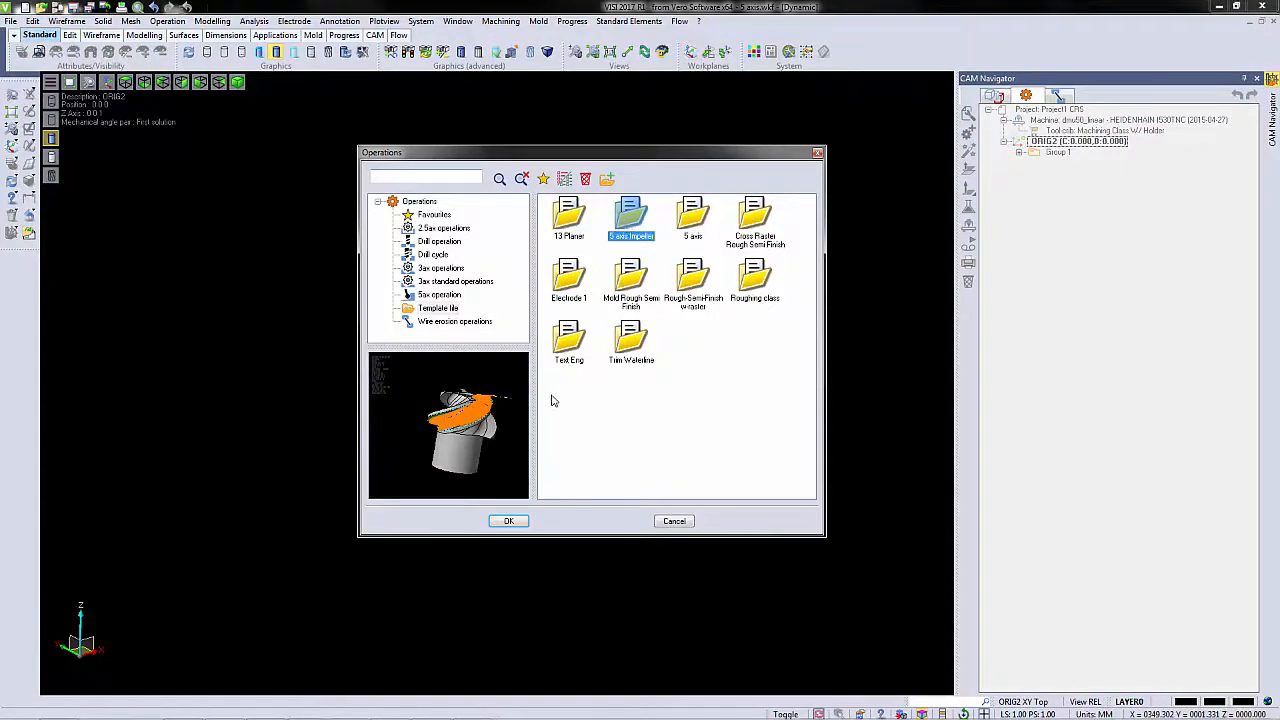
{"action": "left_click", "coordinate": [508, 520]}
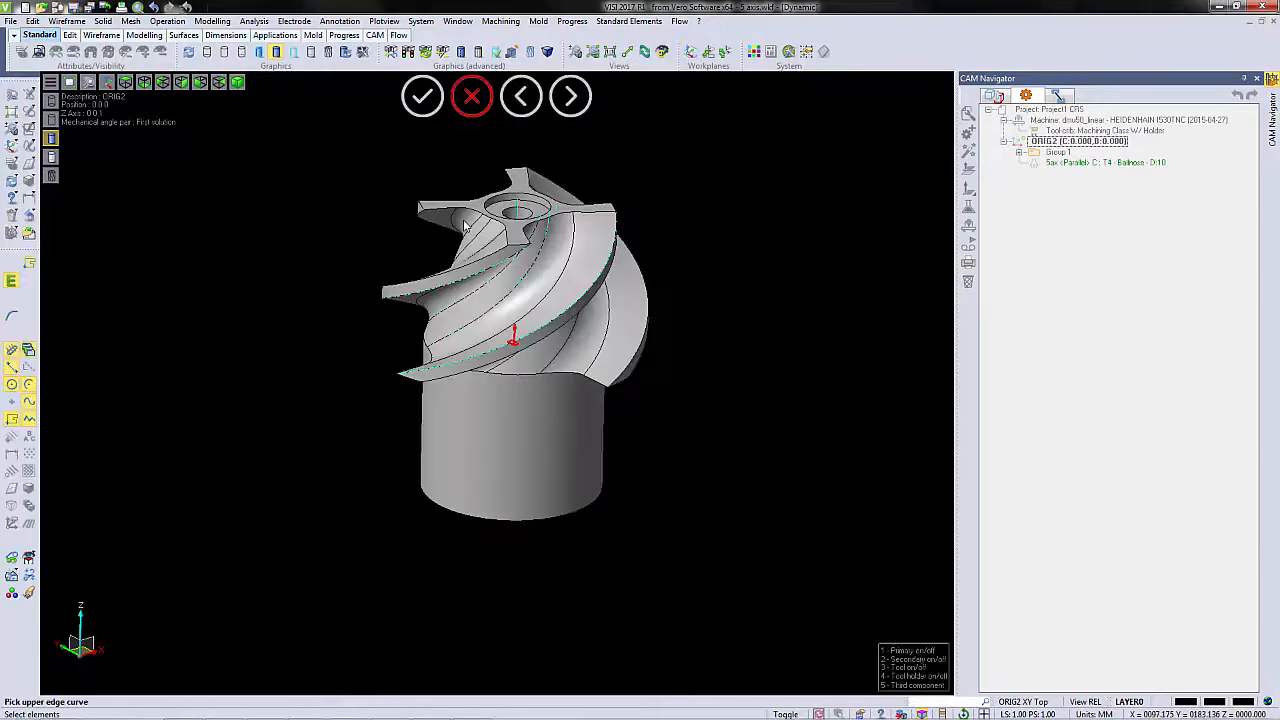
Step: Assign the blade's upper and lower edge curves to the swarf operation
{"action": "left_click", "coordinate": [468, 276]}
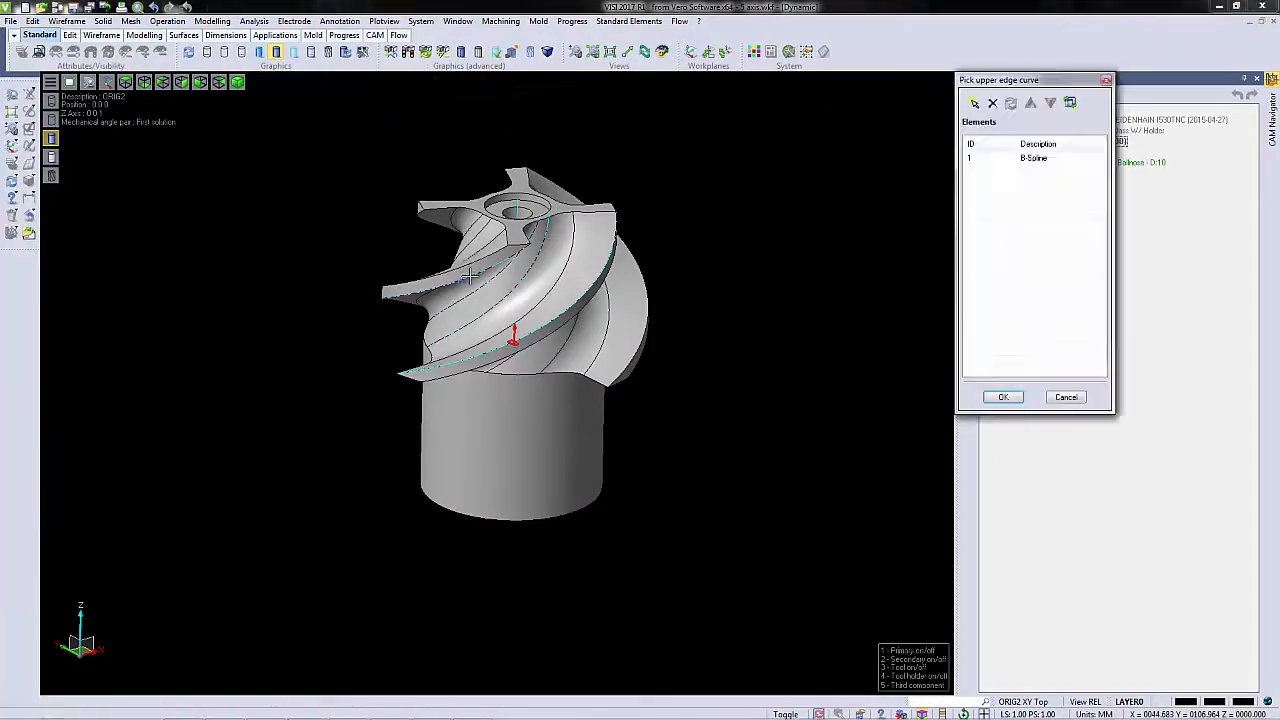
{"action": "left_click", "coordinate": [1004, 396]}
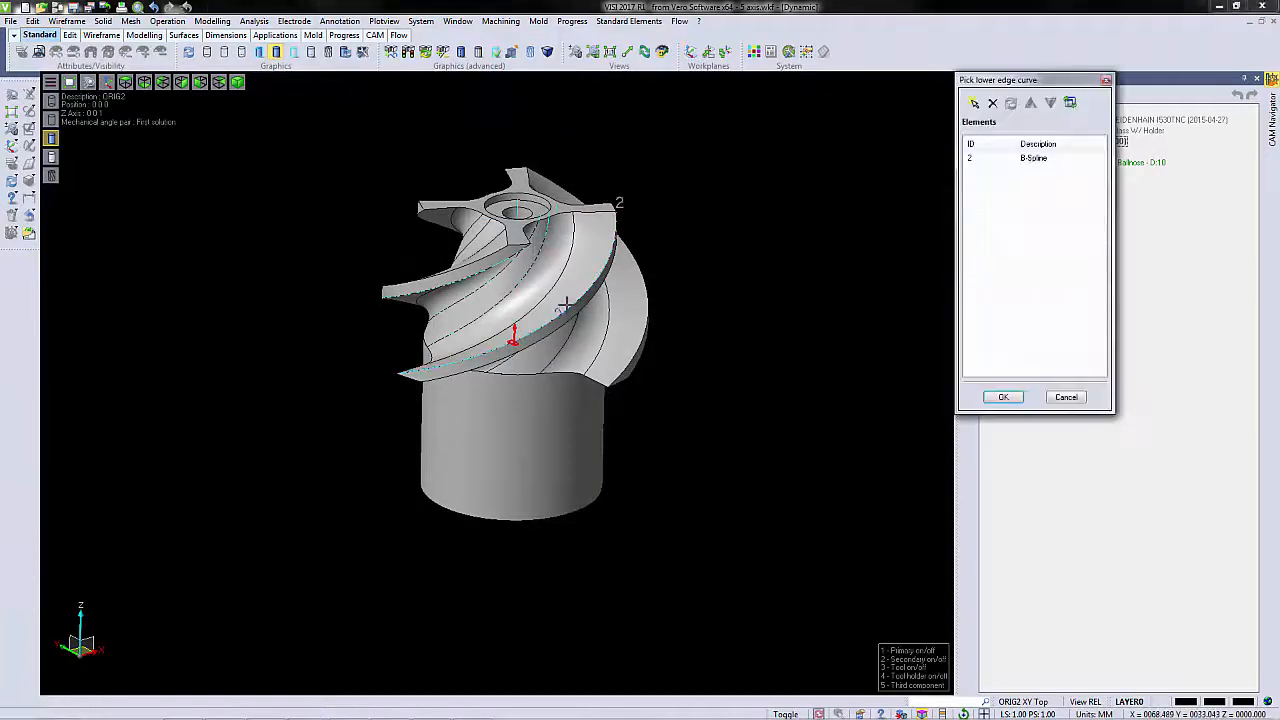
{"action": "left_click", "coordinate": [1004, 396]}
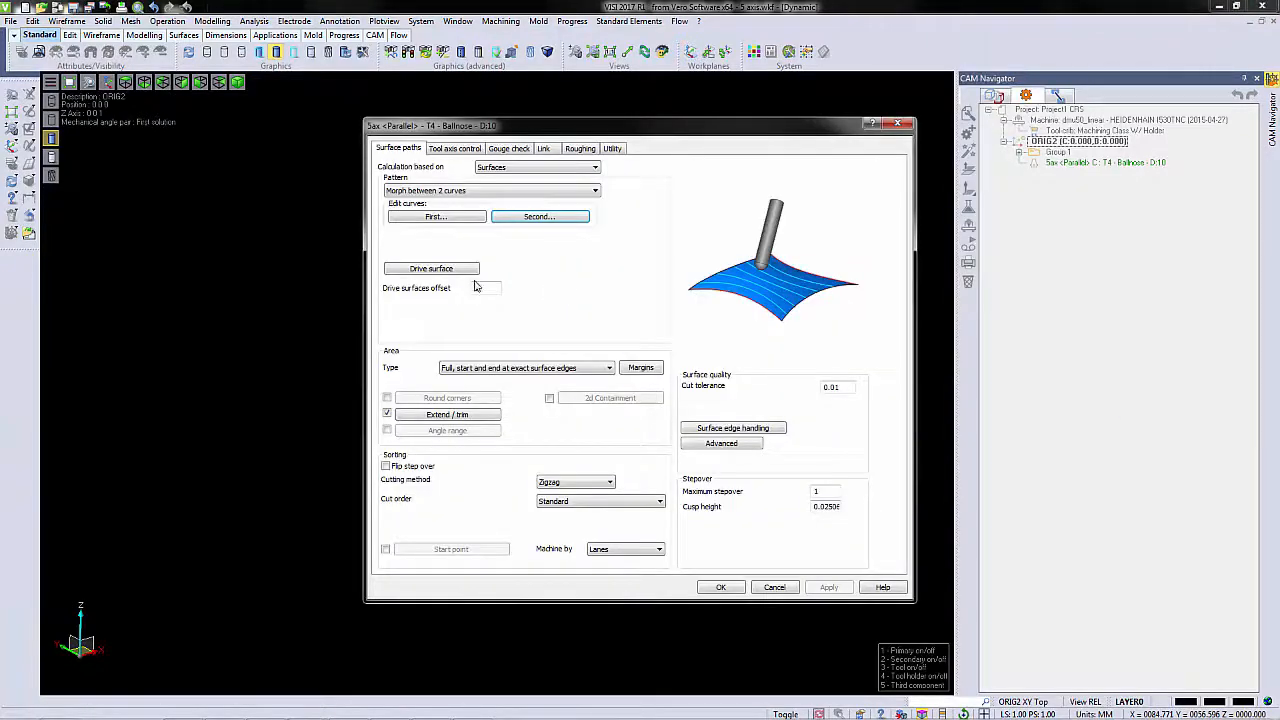
Step: Set five blade faces as the operation's drive surfaces
{"action": "left_click", "coordinate": [432, 268]}
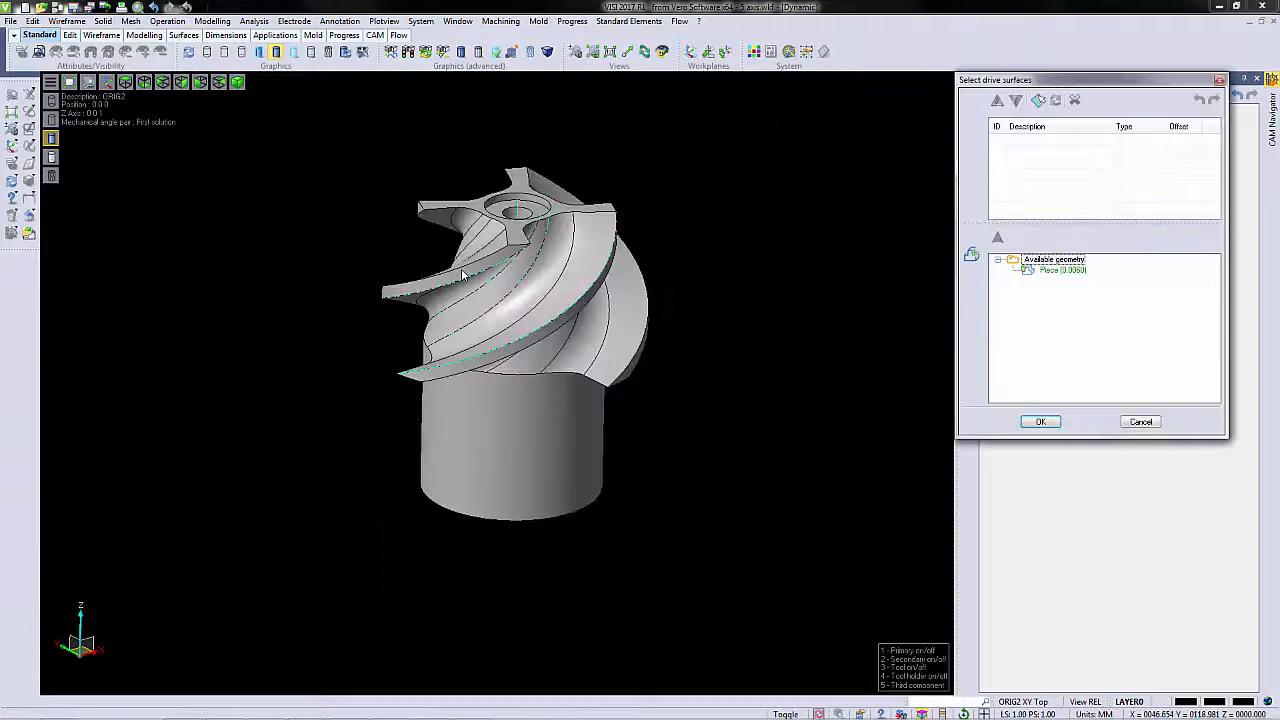
{"action": "mouse_move", "coordinate": [1038, 100]}
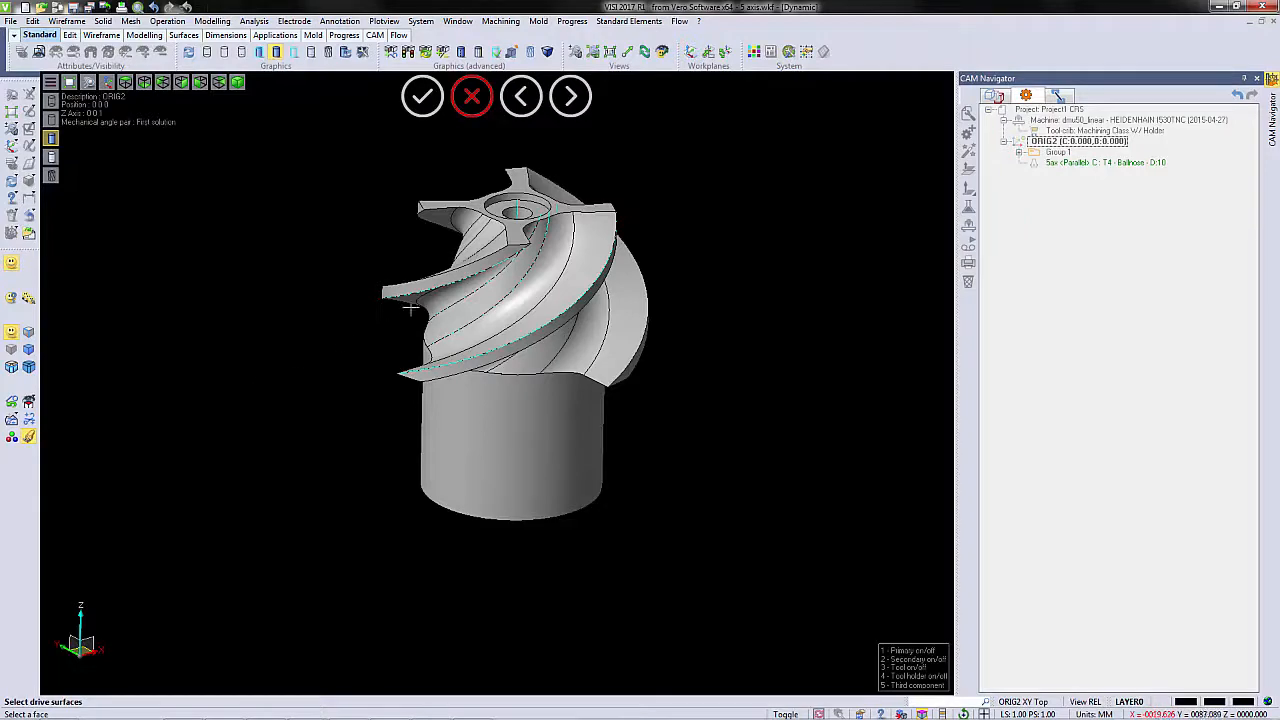
{"action": "left_click", "coordinate": [440, 310]}
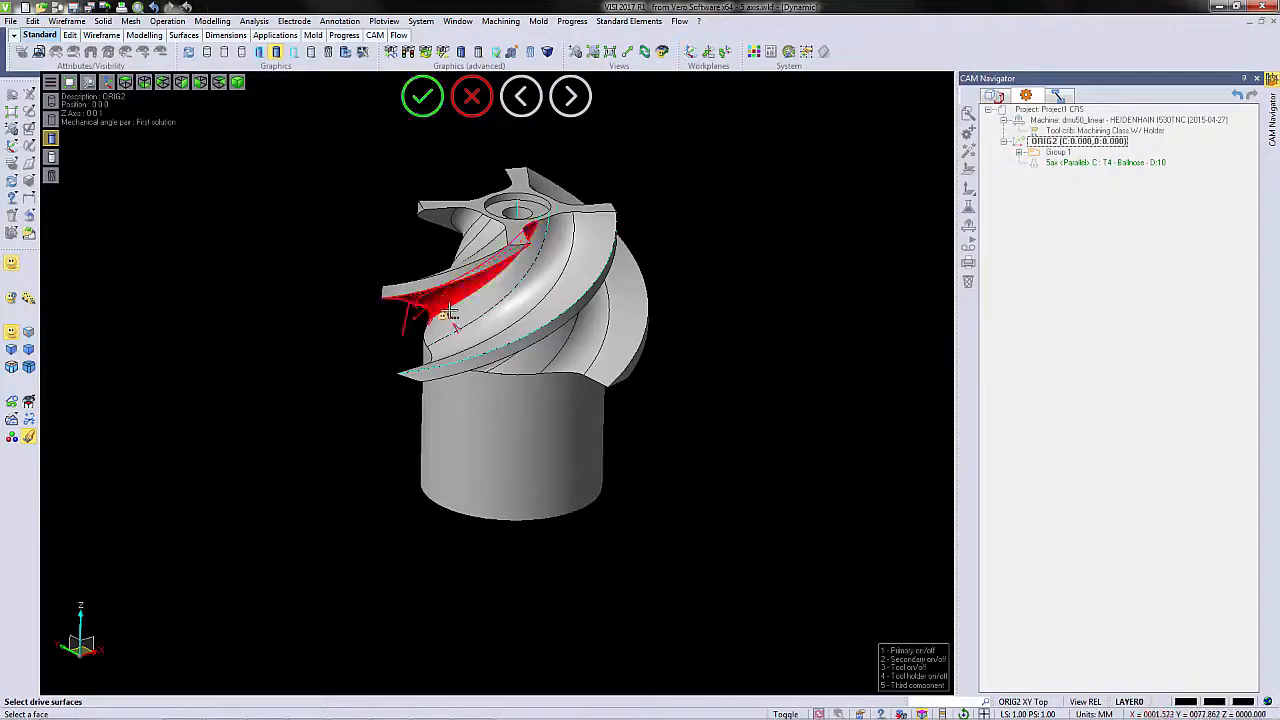
{"action": "left_click", "coordinate": [560, 284]}
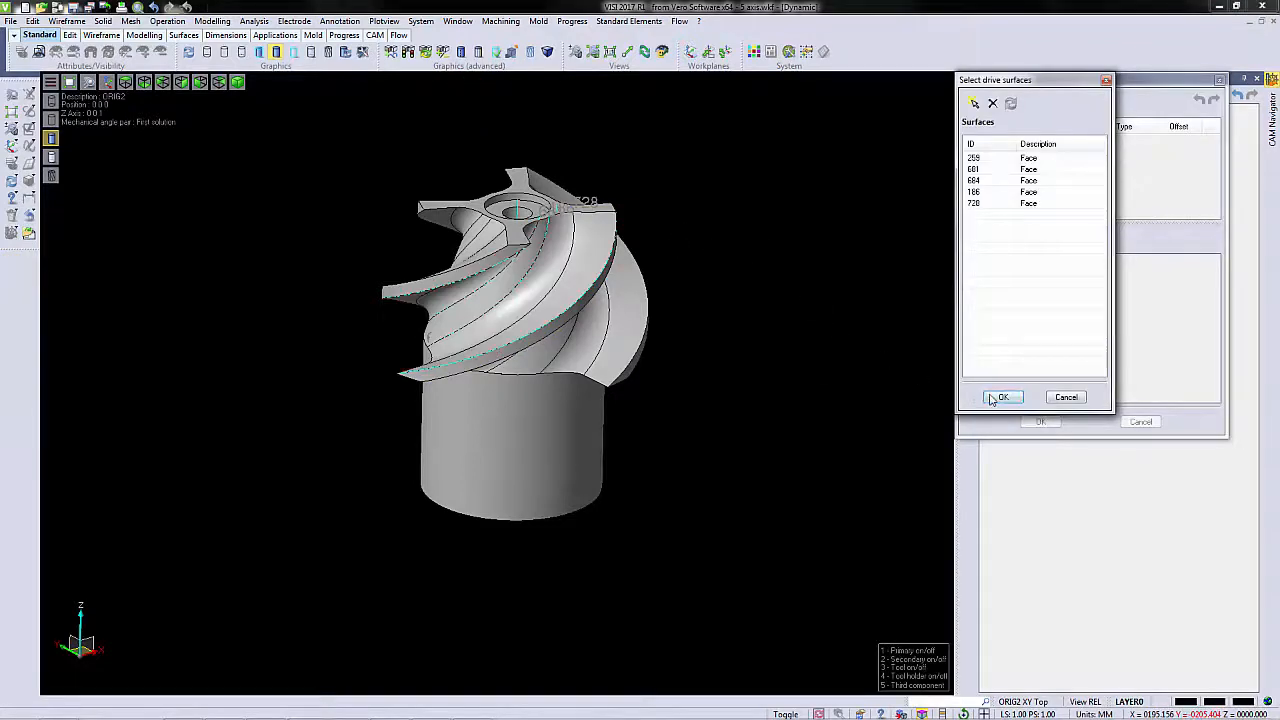
{"action": "left_click", "coordinate": [1004, 396]}
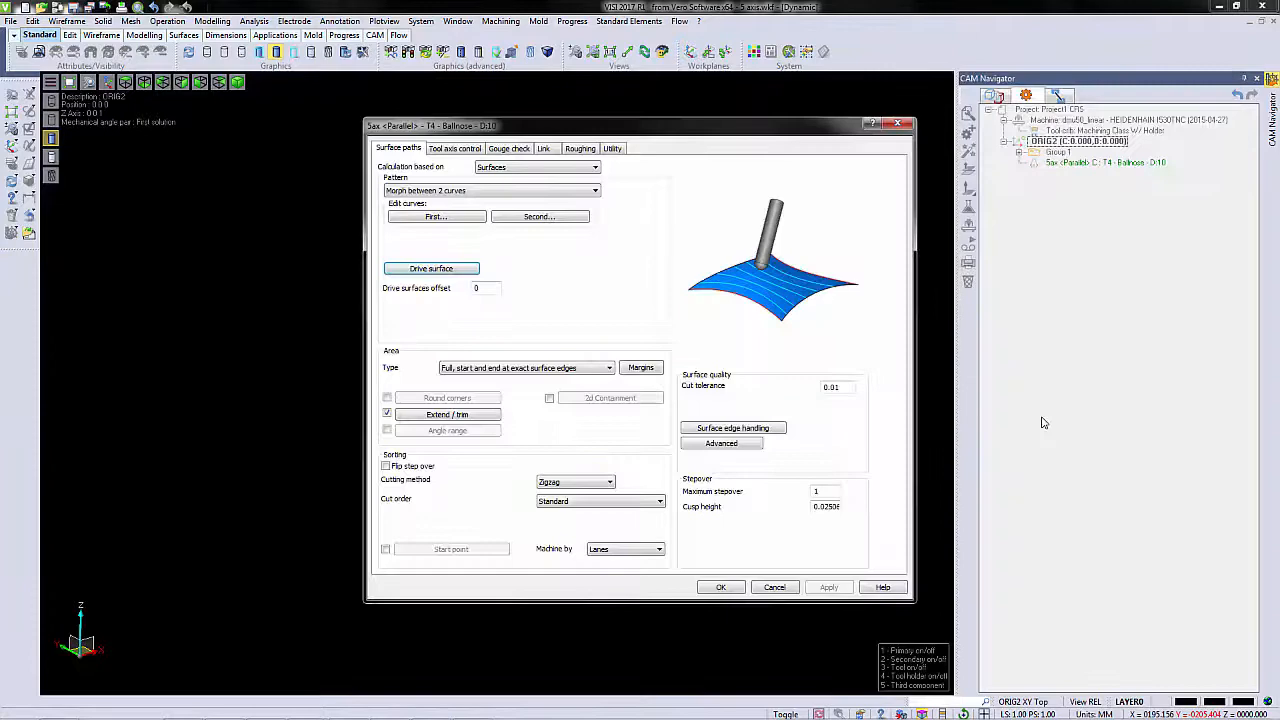
{"action": "left_click", "coordinate": [456, 148]}
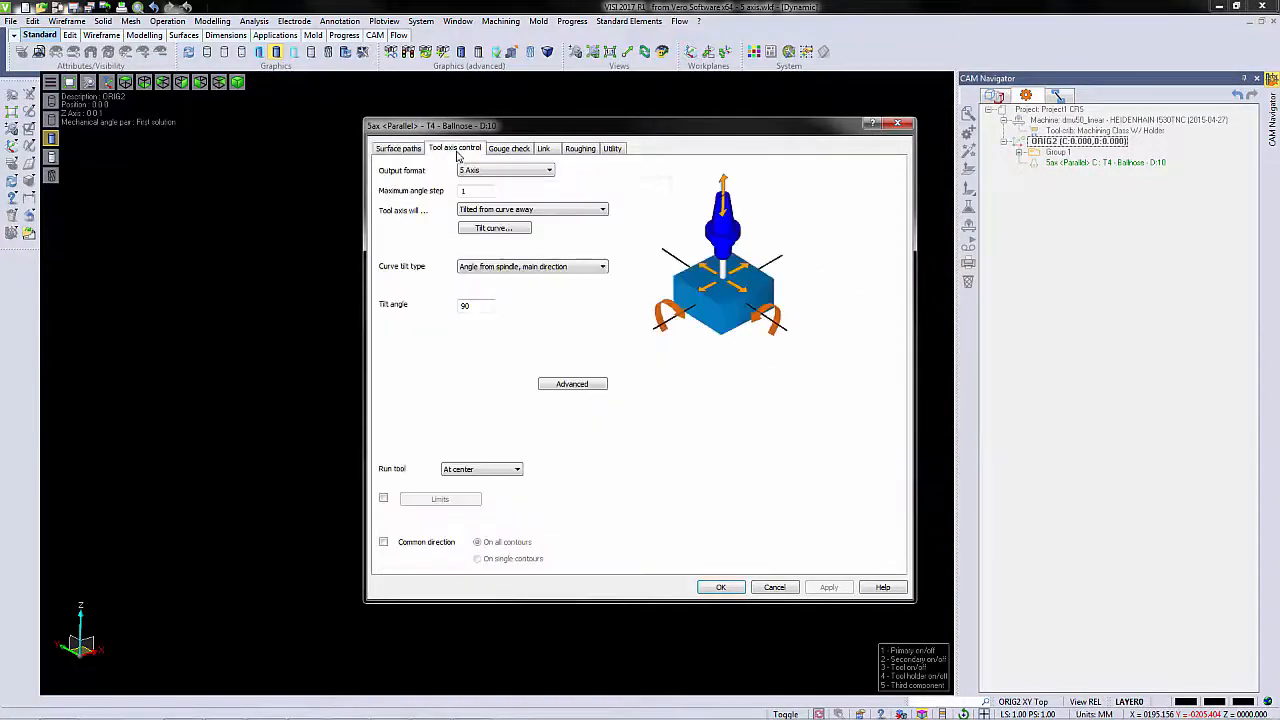
Step: Make the tool axis tilt follow a picked curve on the impeller
{"action": "left_click", "coordinate": [492, 228]}
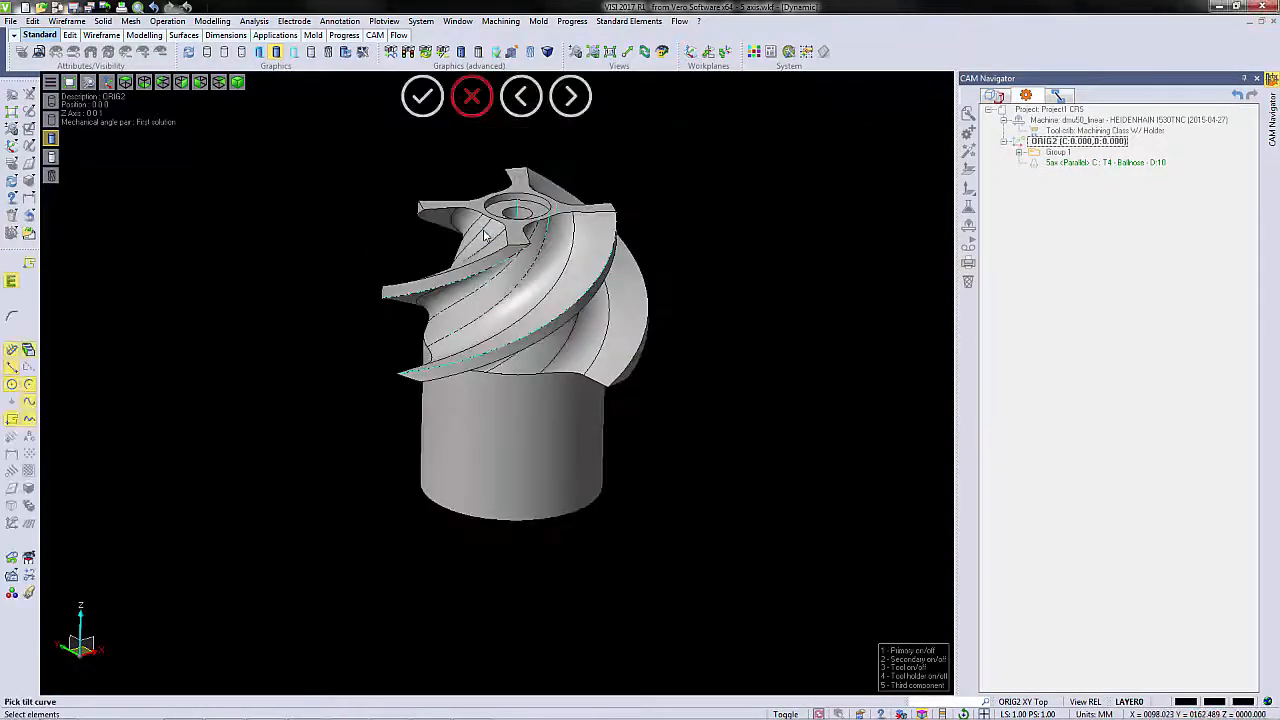
{"action": "left_click", "coordinate": [516, 210]}
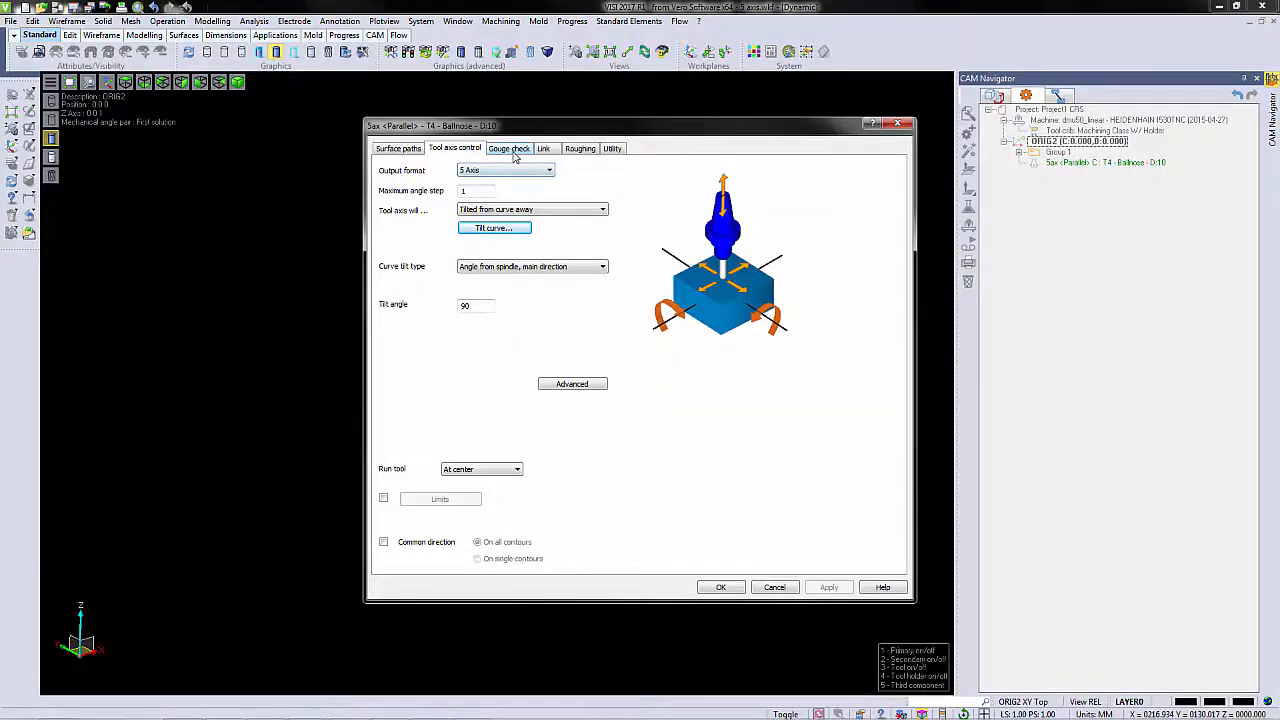
{"action": "left_click", "coordinate": [508, 148]}
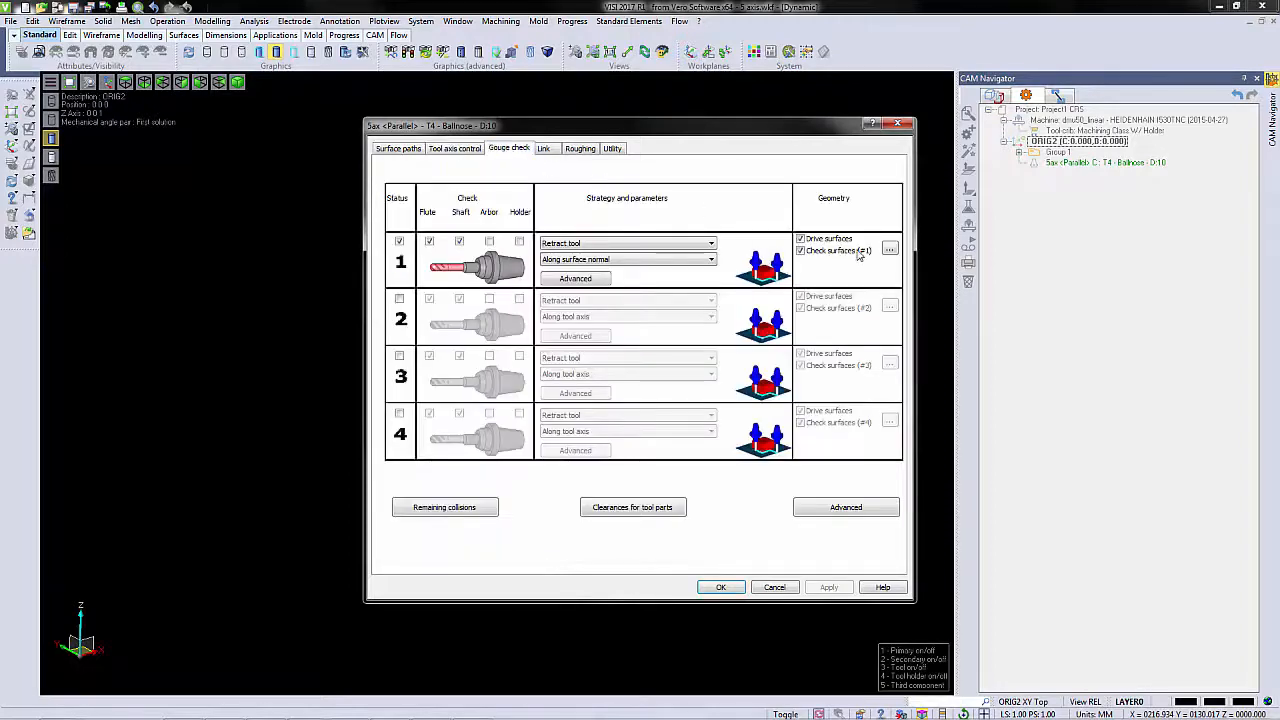
Step: Set three faces as gouge check 1 surfaces and accept the operation settings
{"action": "left_click", "coordinate": [888, 250]}
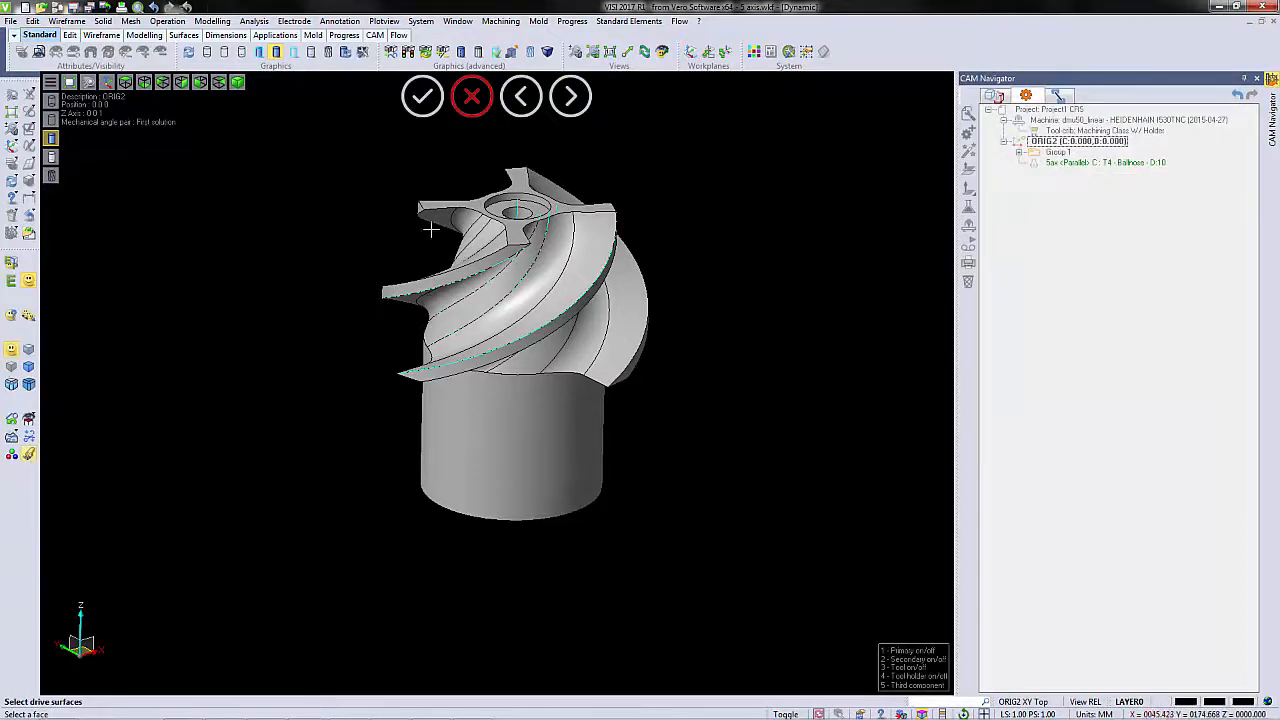
{"action": "left_click", "coordinate": [450, 300]}
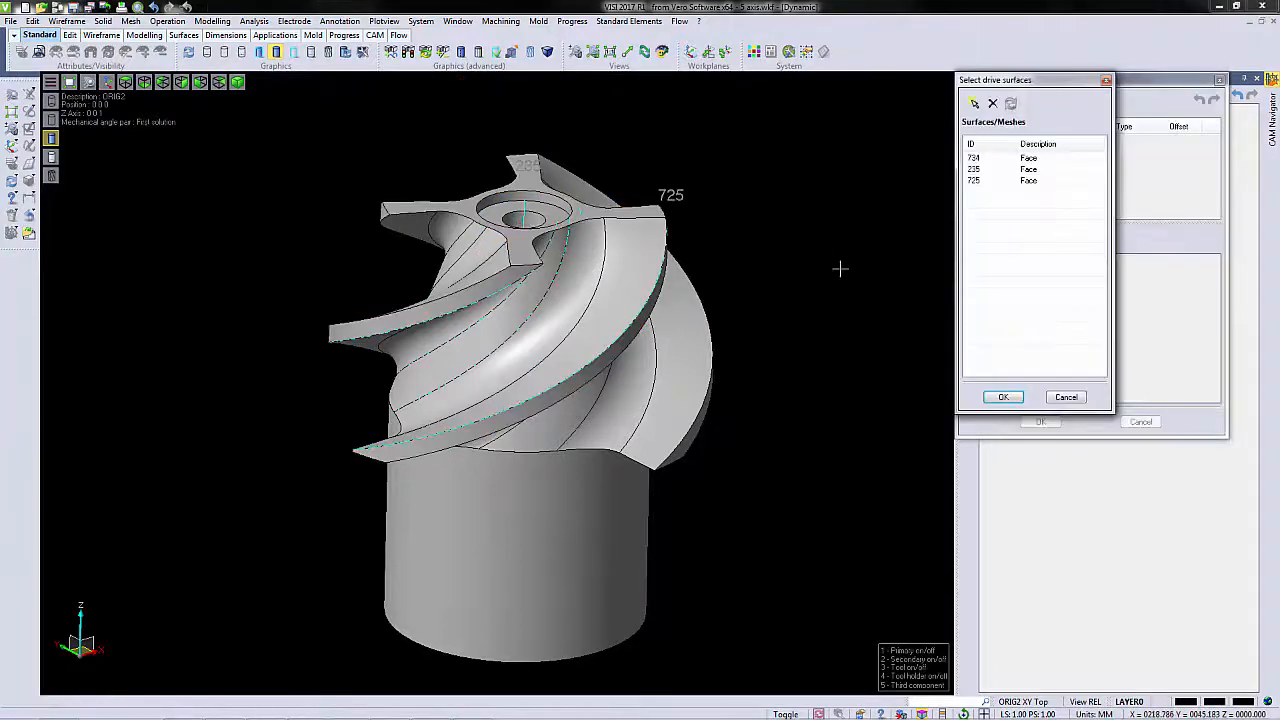
{"action": "left_click", "coordinate": [1004, 396]}
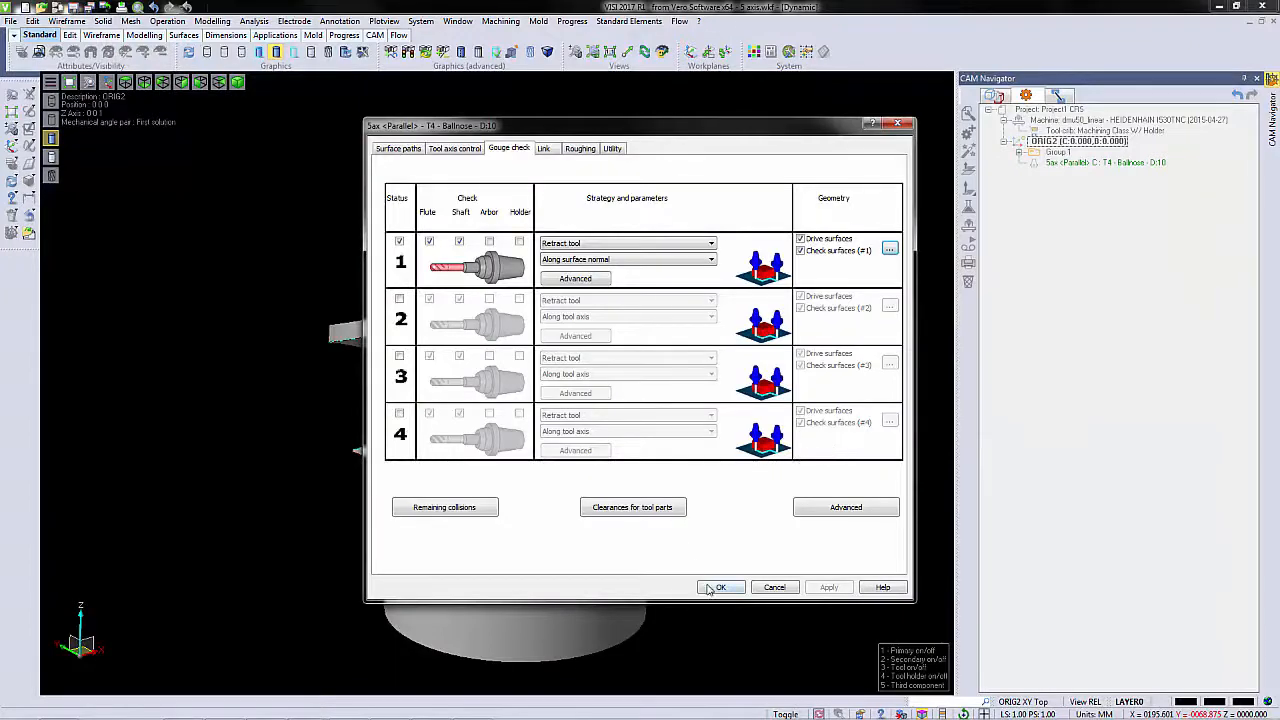
{"action": "left_click", "coordinate": [720, 588]}
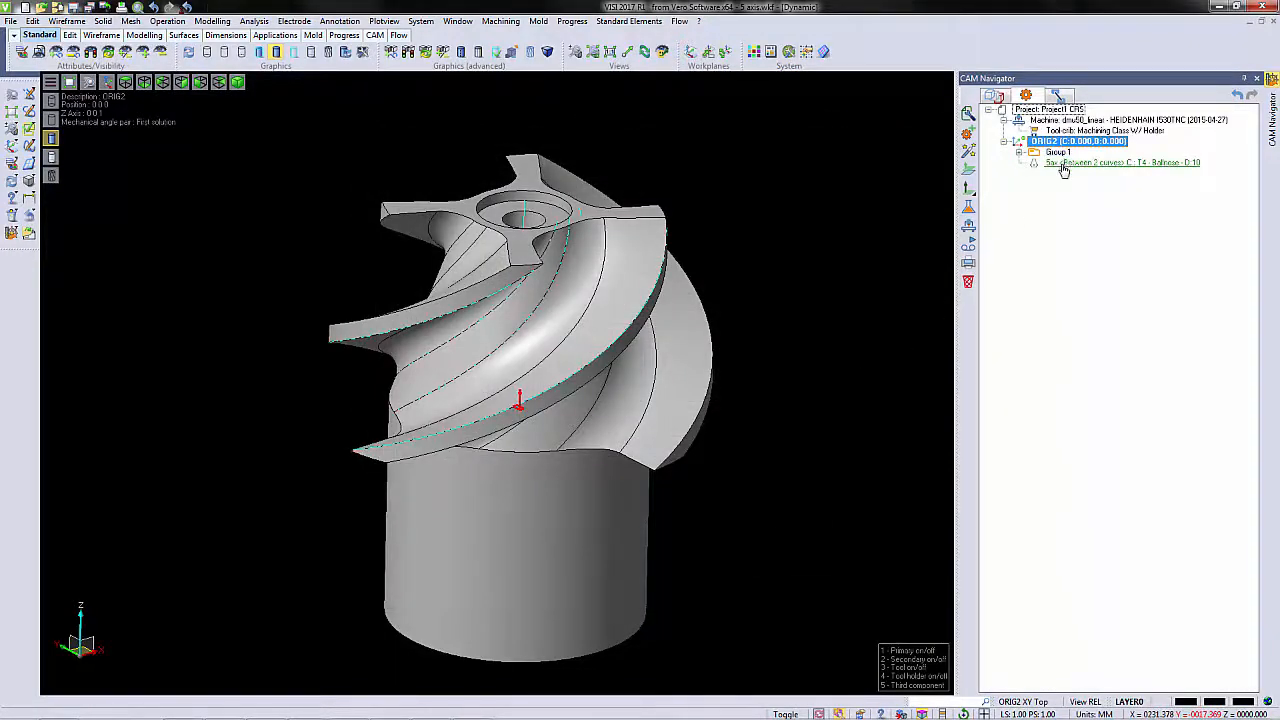
Step: Build the operation so the swarf toolpath is computed along one blade
{"action": "right_click", "coordinate": [1120, 162]}
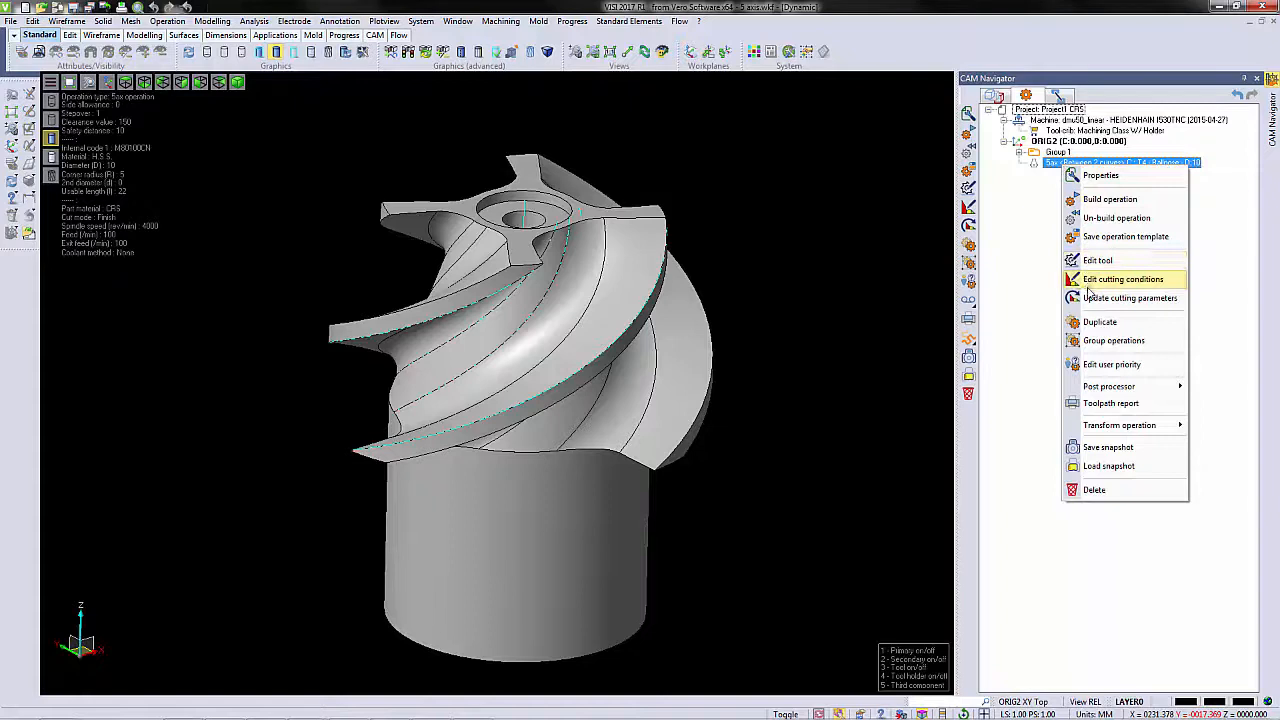
{"action": "left_click", "coordinate": [1110, 200]}
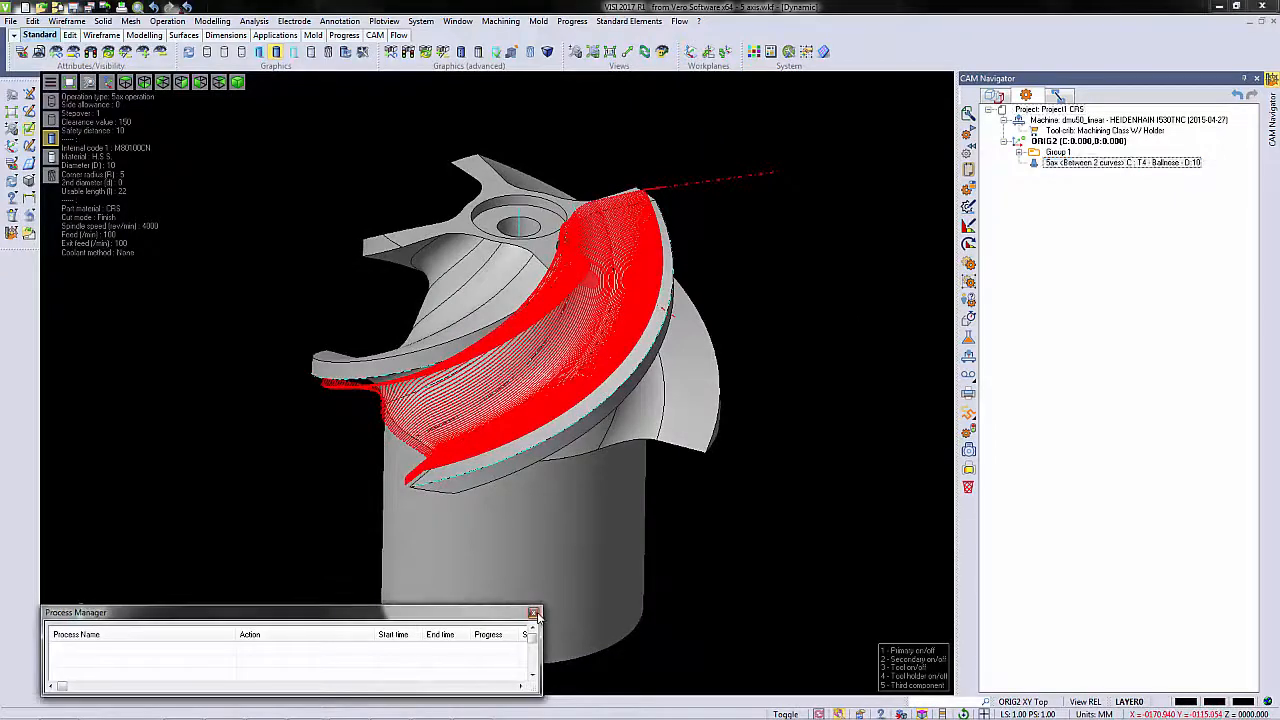
{"action": "right_click", "coordinate": [1120, 162]}
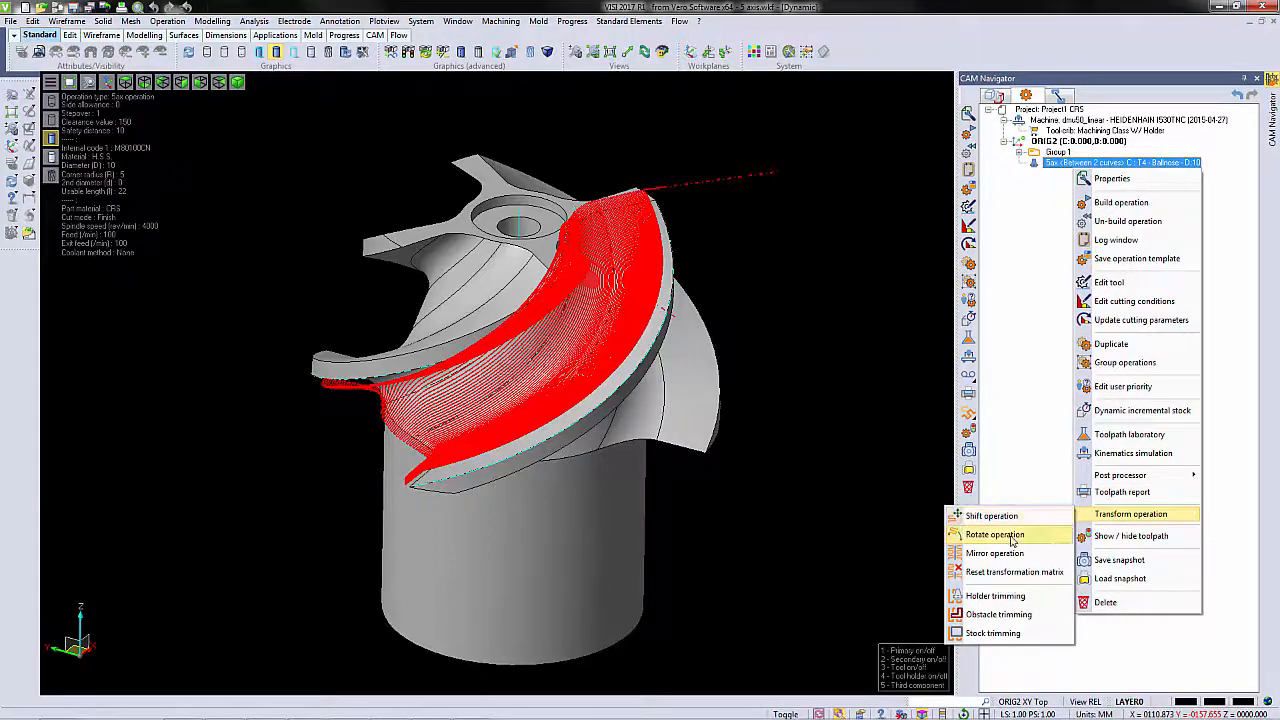
Step: Rotate the operation into copies about a centre picked on the impeller axis
{"action": "left_click", "coordinate": [994, 534]}
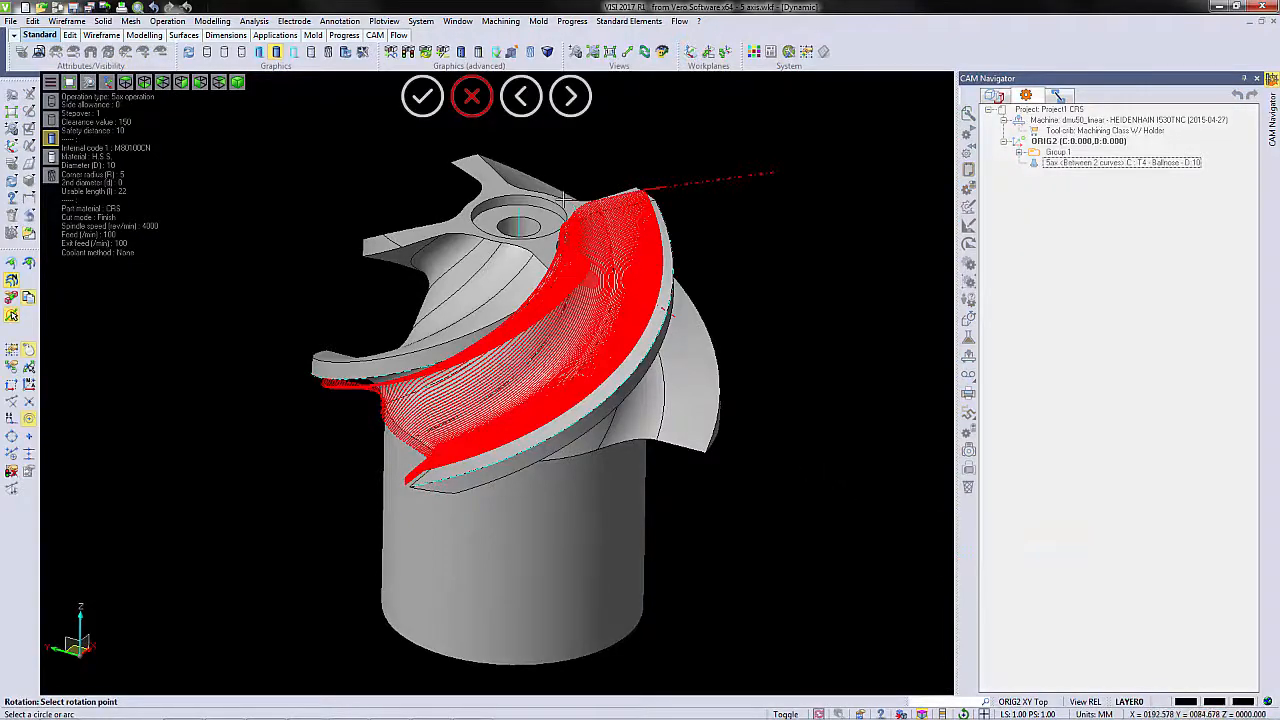
{"action": "left_click", "coordinate": [520, 200]}
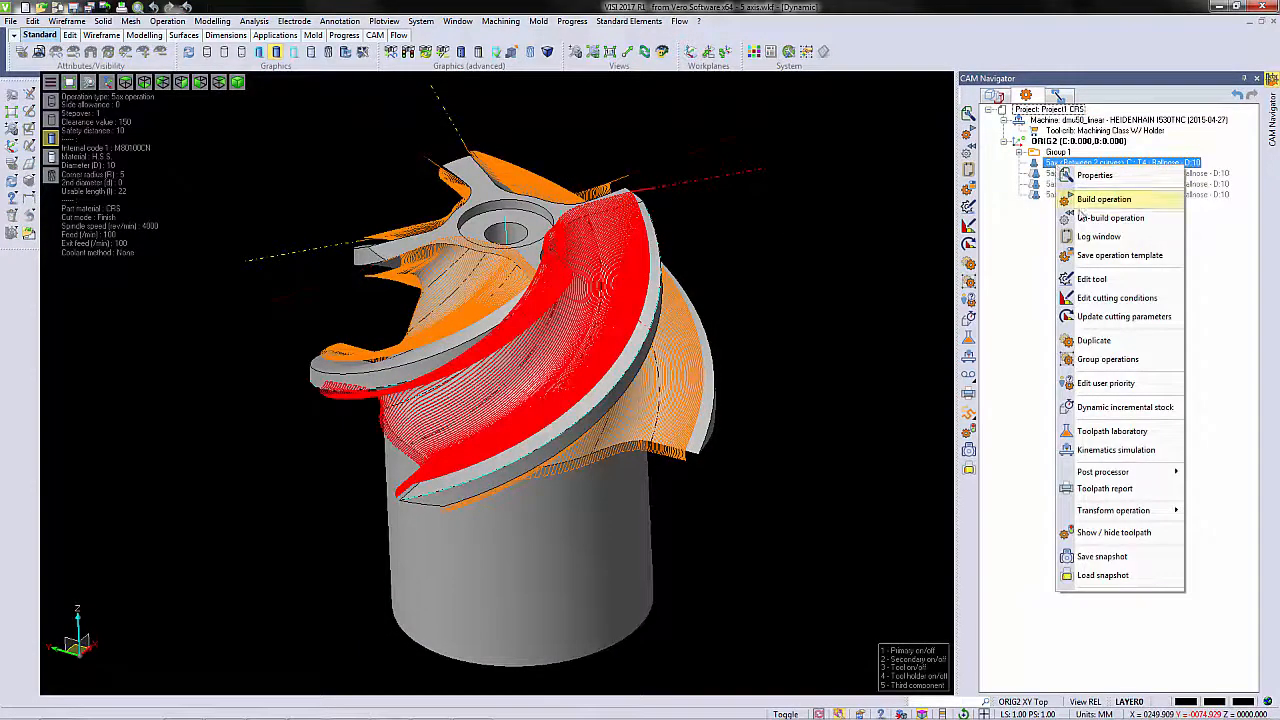
Step: Build the rotated copies so four swarf toolpaths surround every blade
{"action": "left_click", "coordinate": [1112, 432]}
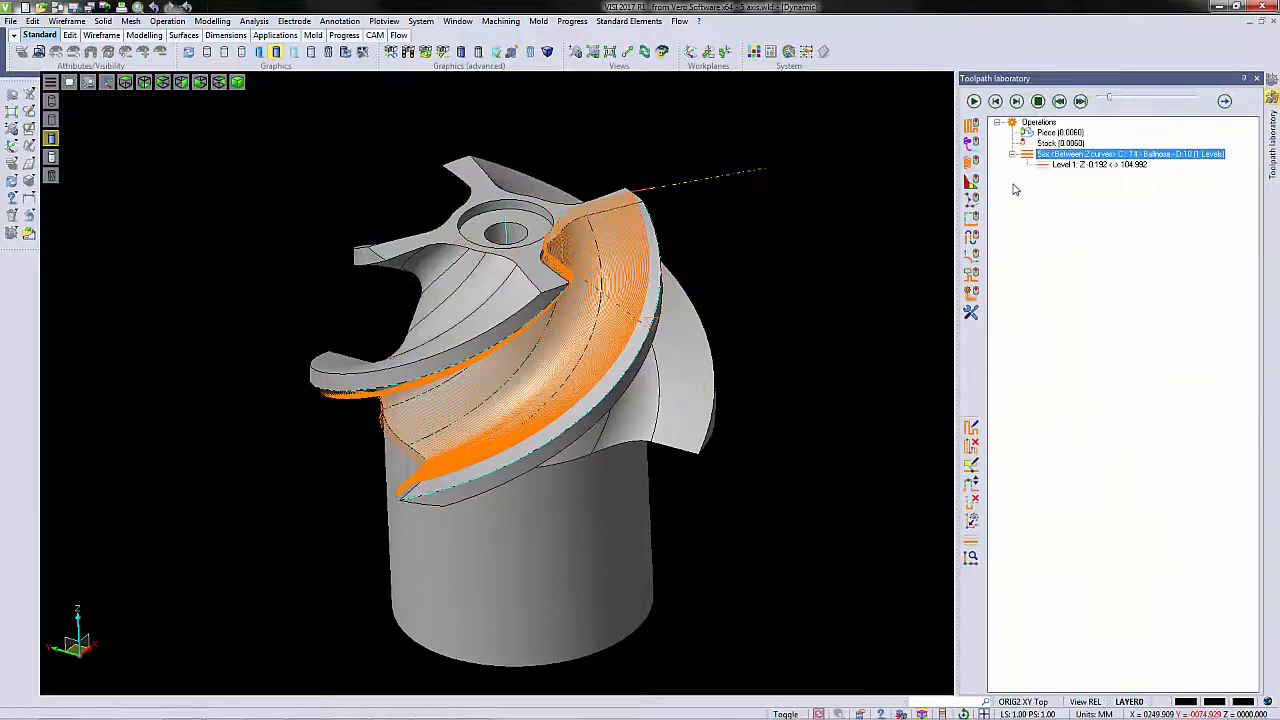
{"action": "left_click", "coordinate": [972, 100]}
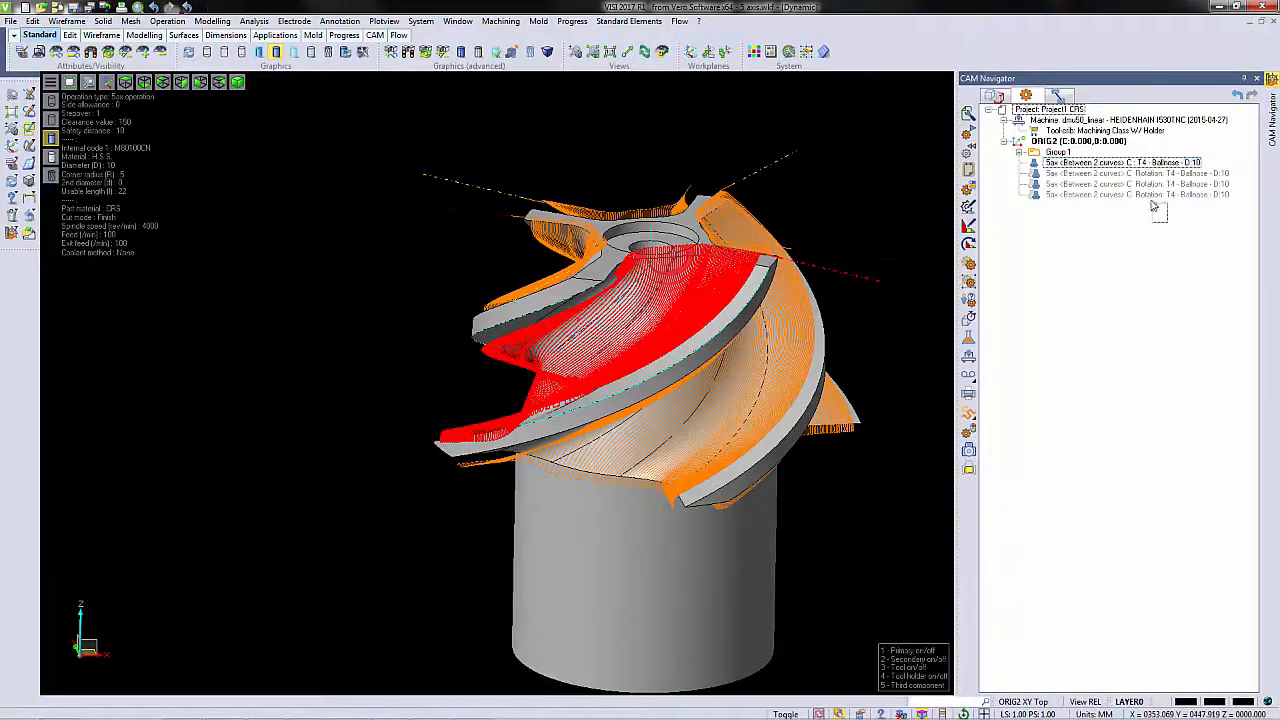
Step: Launch kinematic simulation of all four operations with piece and stock geometry
{"action": "right_click", "coordinate": [1120, 178]}
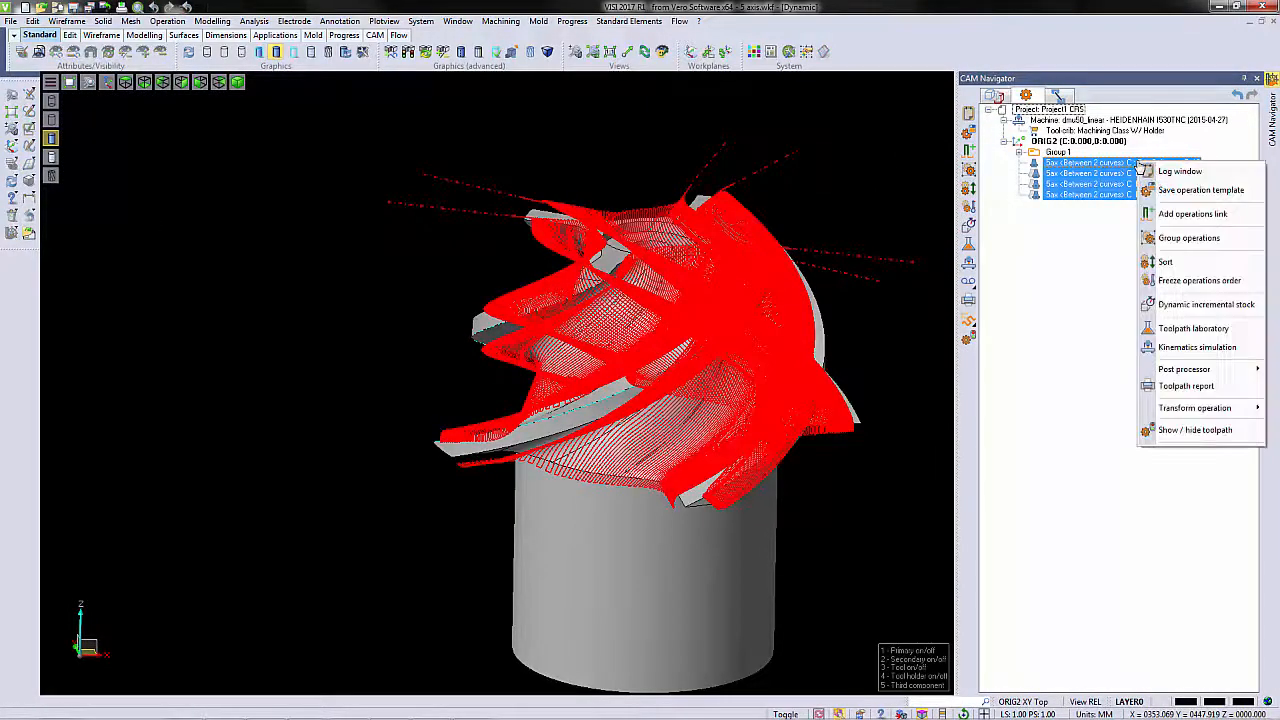
{"action": "left_click", "coordinate": [1196, 348]}
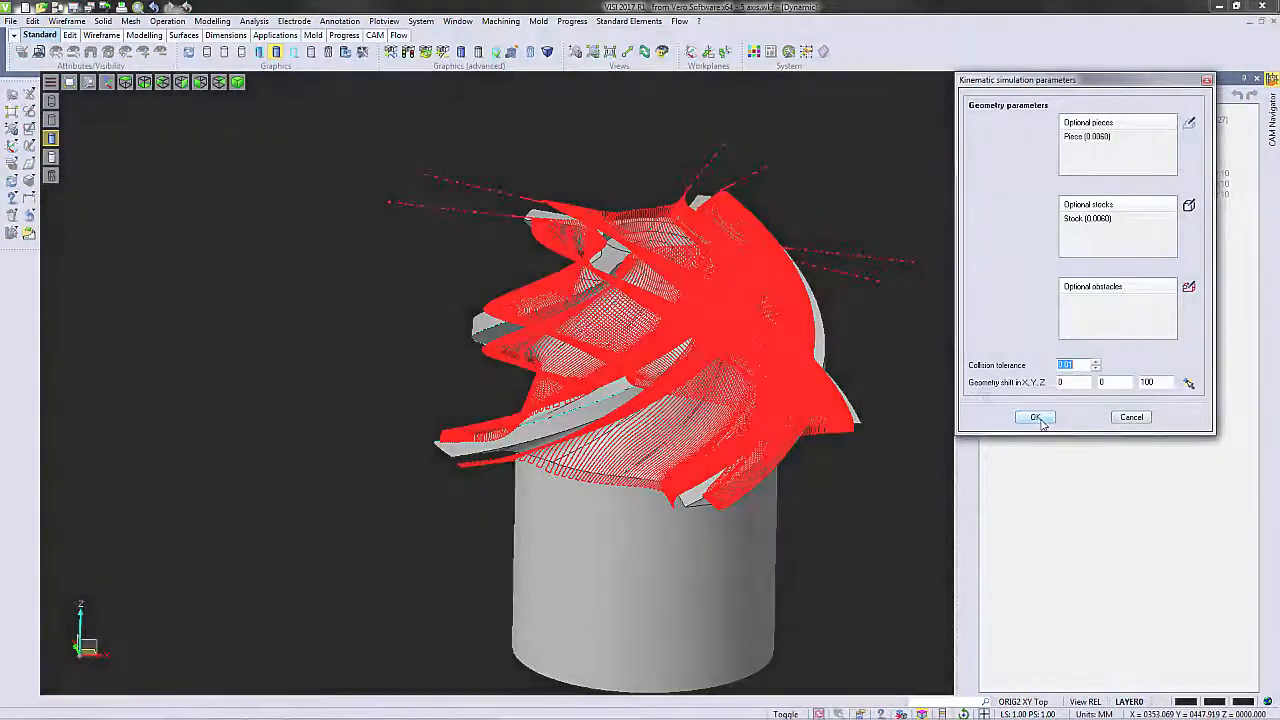
{"action": "left_click", "coordinate": [1036, 418]}
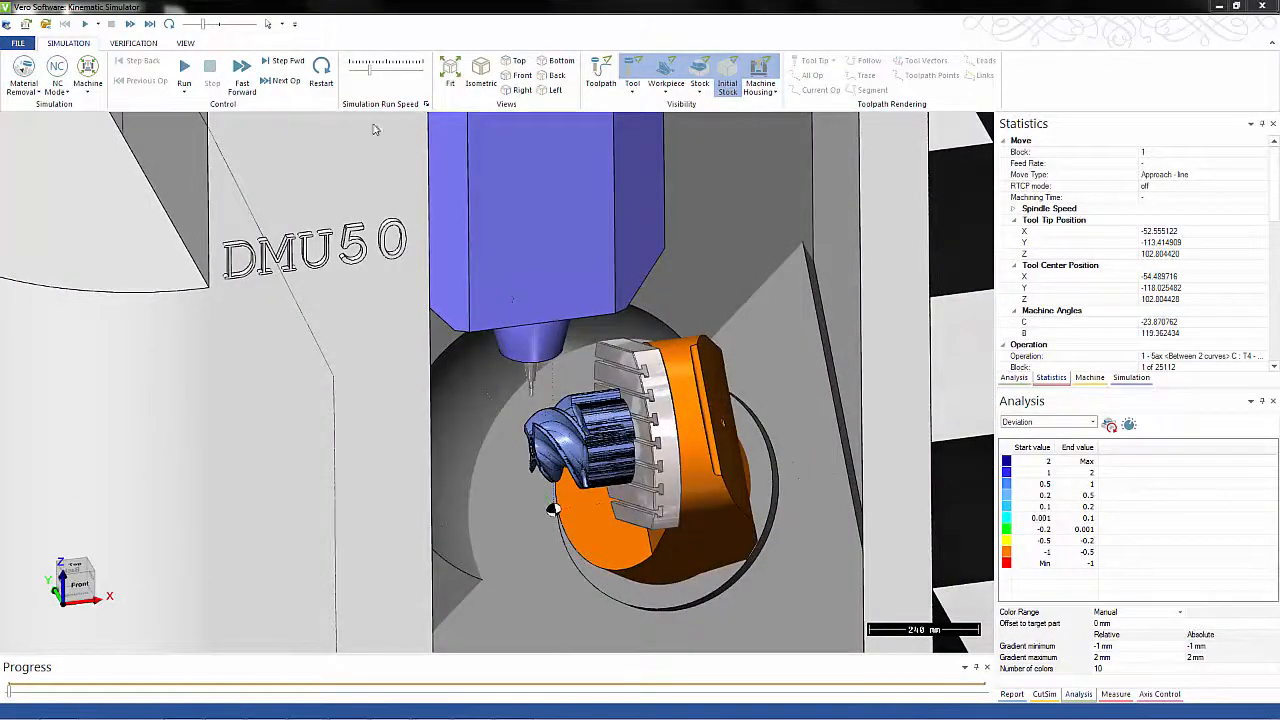
Step: Run the machining simulation on the DMU 50 machine
{"action": "left_click", "coordinate": [184, 70]}
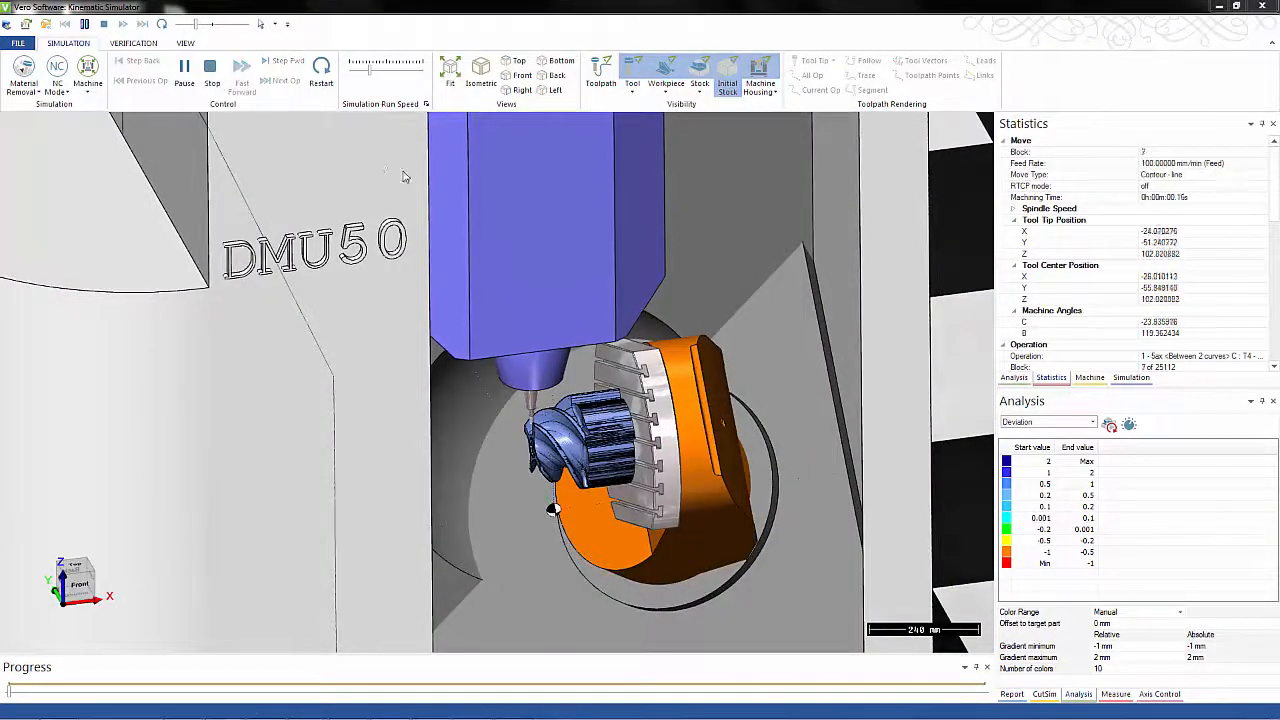